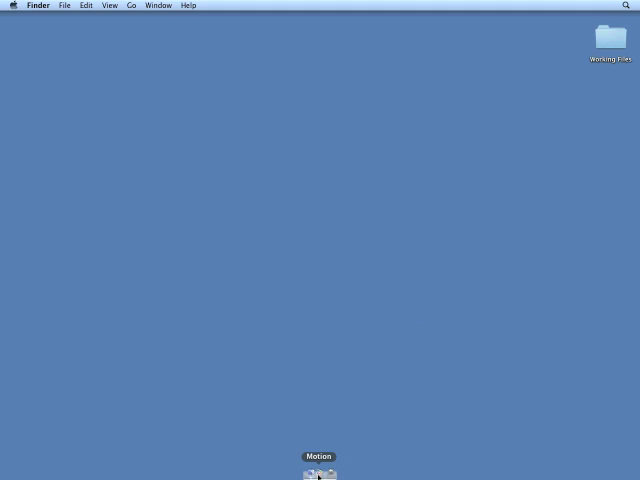
Create a new Motion project from the medium-shot green-screen clip of Russell.
{"action": "left_click", "coordinate": [318, 472]}
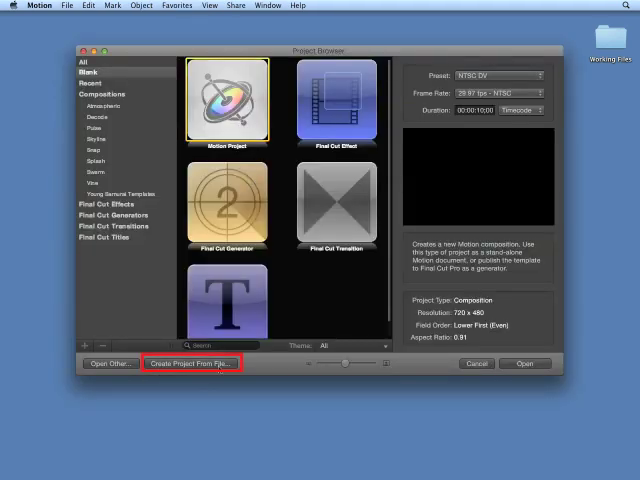
{"action": "left_click", "coordinate": [190, 364]}
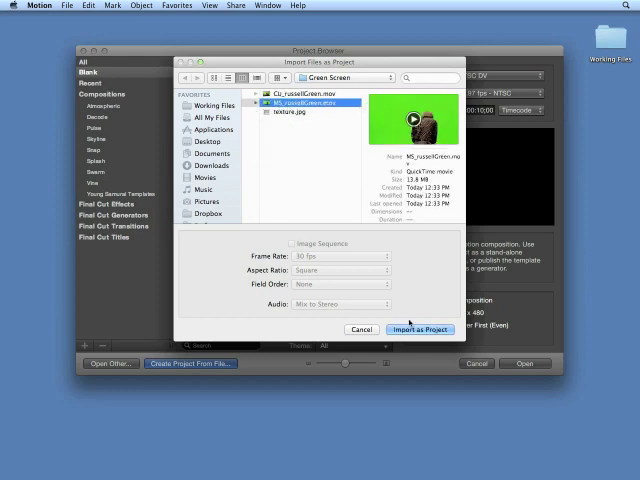
{"action": "left_click", "coordinate": [420, 328]}
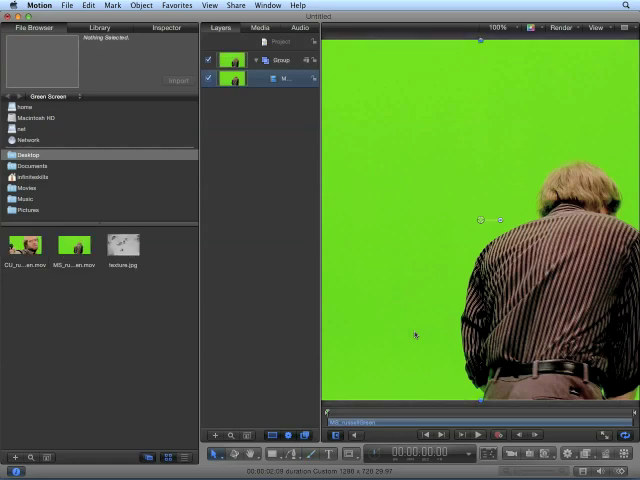
Fit the frame to the canvas with Shift+Z and play through the footage once.
{"action": "key", "text": "shift+z"}
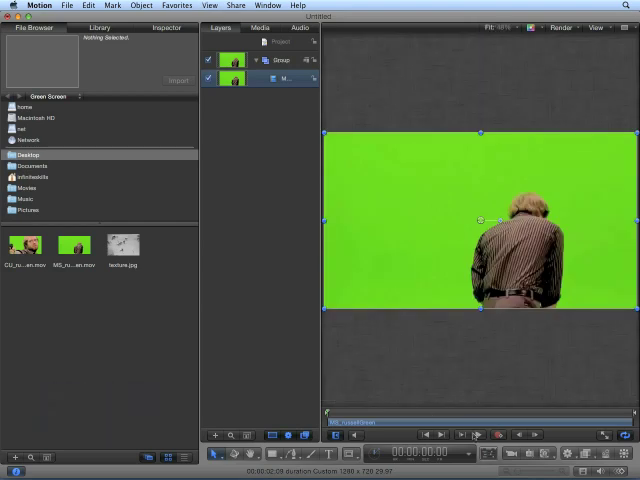
{"action": "left_click", "coordinate": [480, 434]}
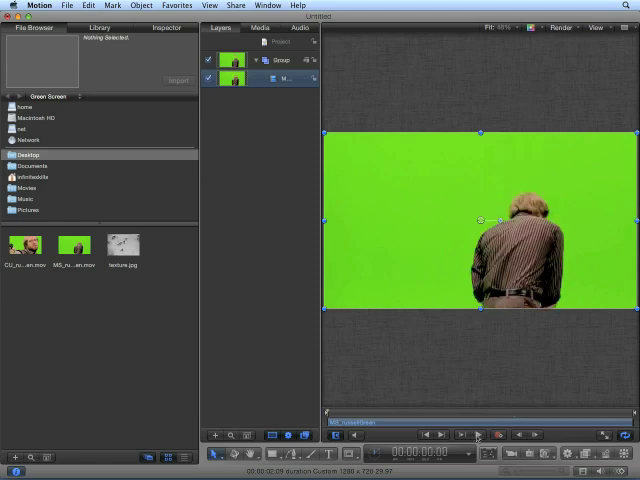
{"action": "left_click", "coordinate": [478, 434]}
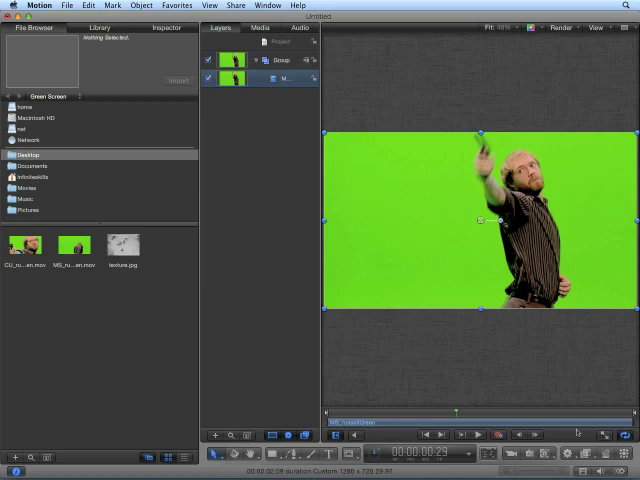
{"action": "left_click", "coordinate": [580, 448]}
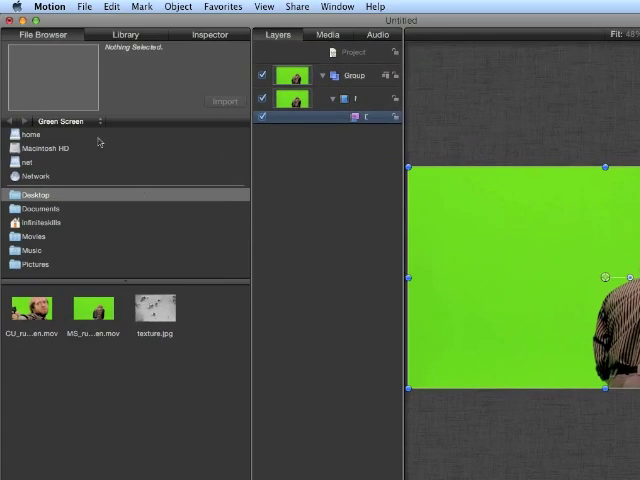
Bring texture.jpg from the Green Screen folder into the Layers list beneath the clip.
{"action": "left_click", "coordinate": [62, 120]}
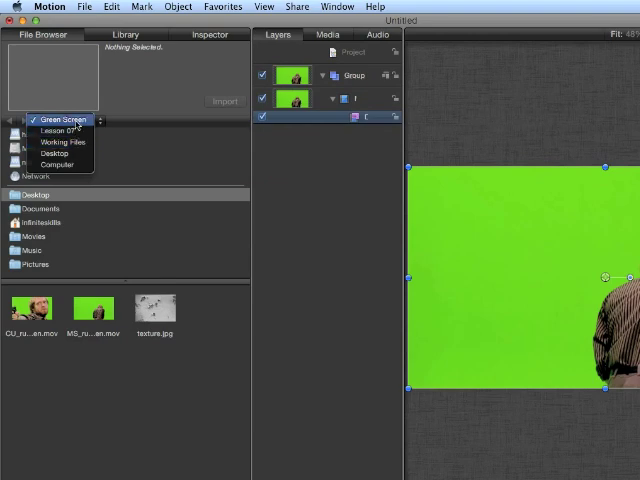
{"action": "left_click", "coordinate": [156, 308]}
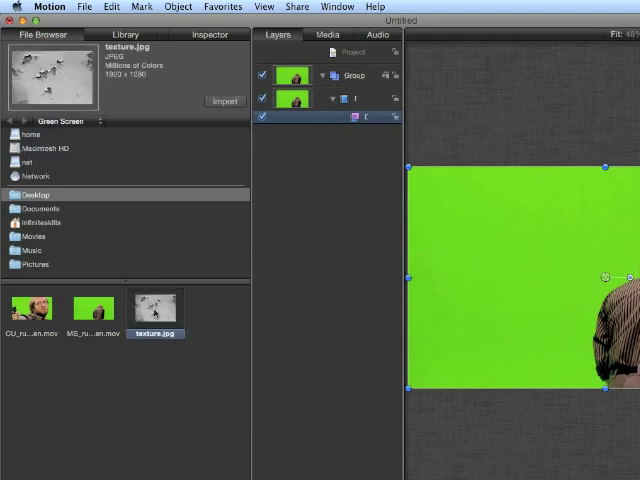
{"action": "left_click_drag", "start_coordinate": [156, 308], "coordinate": [302, 176]}
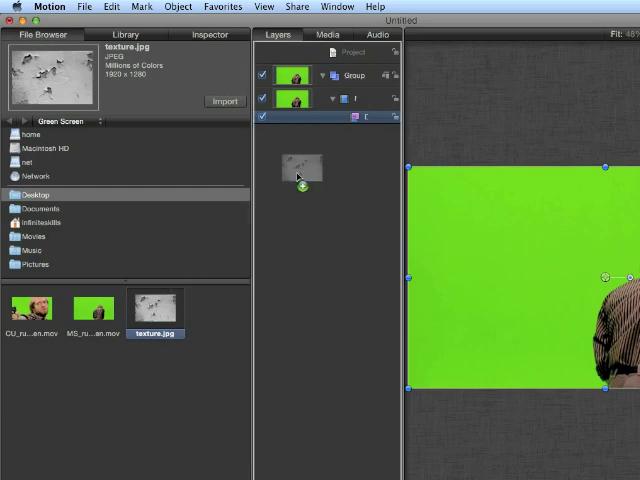
{"action": "left_click_drag", "start_coordinate": [304, 170], "coordinate": [300, 126]}
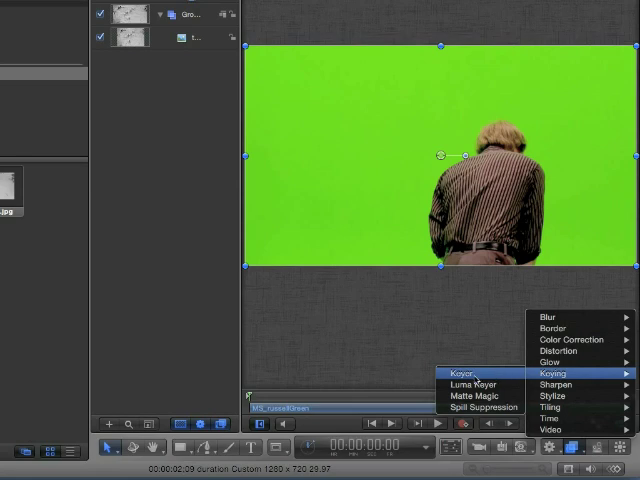
{"action": "mouse_move", "coordinate": [478, 384]}
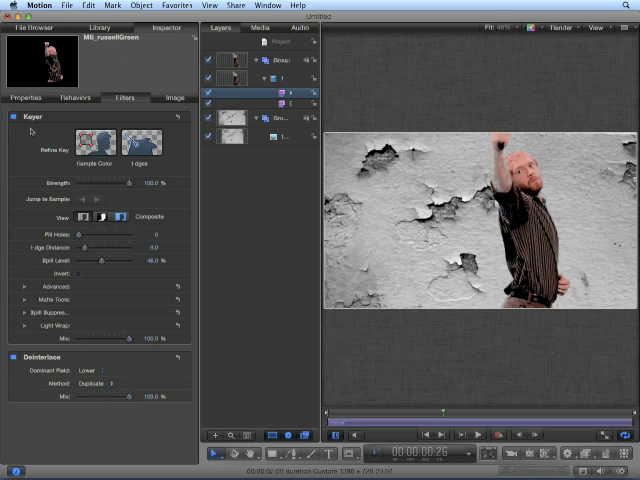
View the Keyer's matte, return to Original, and sample a patch of the green background.
{"action": "left_click", "coordinate": [120, 216]}
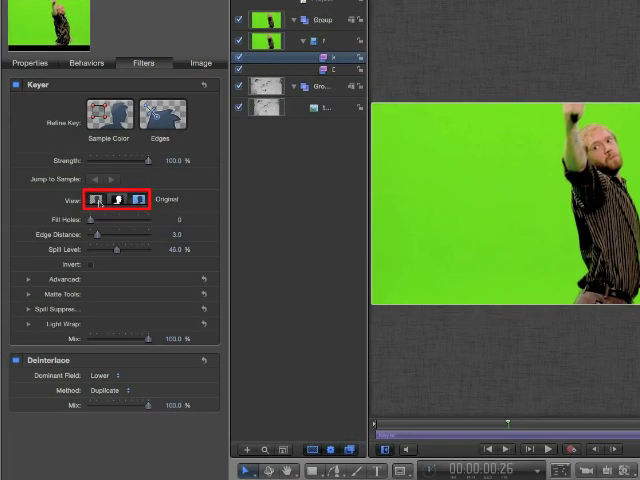
{"action": "left_click", "coordinate": [120, 200]}
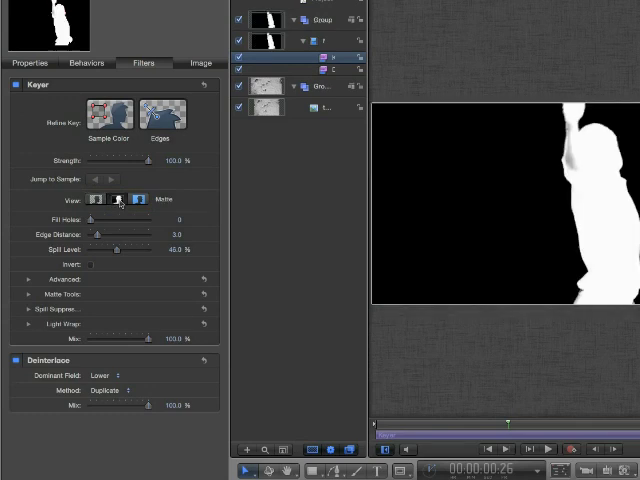
{"action": "left_click", "coordinate": [142, 200]}
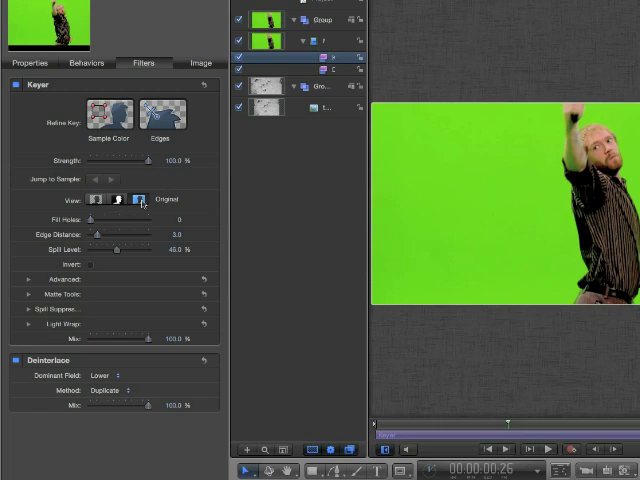
{"action": "left_click", "coordinate": [108, 110]}
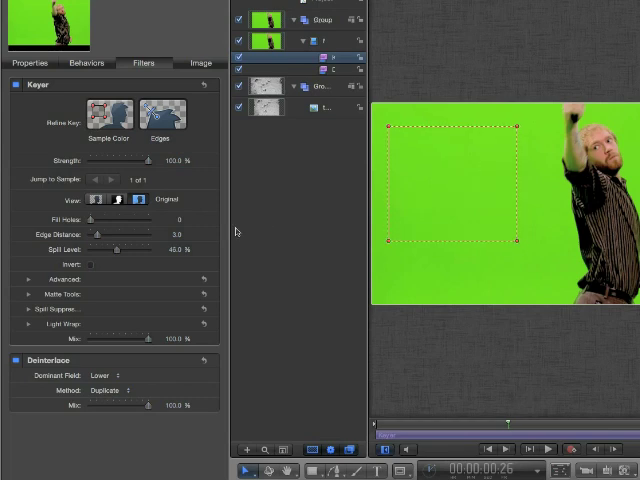
{"action": "left_click", "coordinate": [96, 200]}
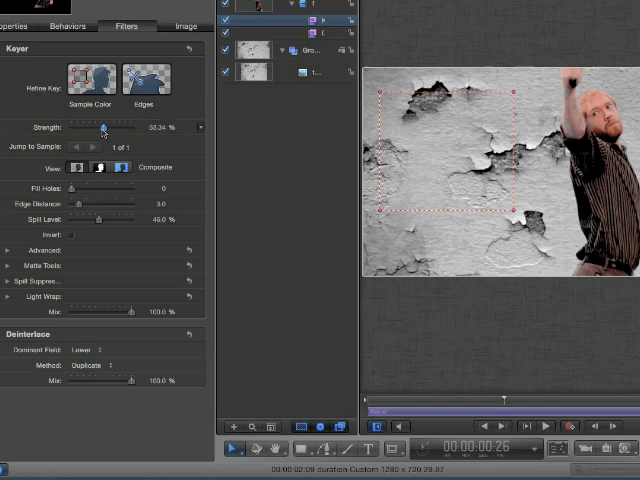
Scrub the playhead to check the keyed medium shot at earlier and later frames.
{"action": "left_click_drag", "start_coordinate": [102, 128], "coordinate": [86, 128]}
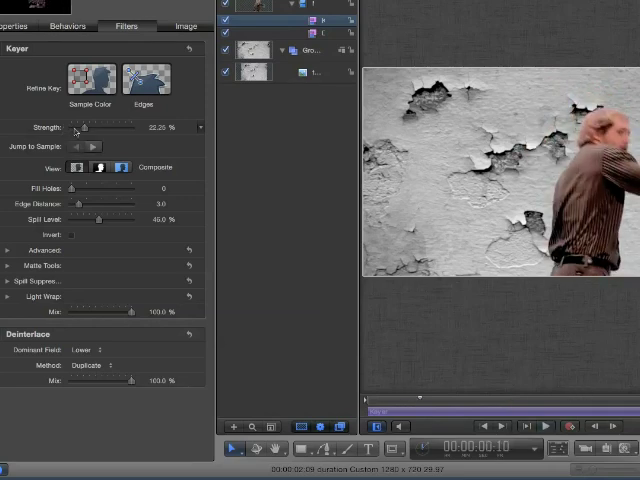
{"action": "left_click_drag", "start_coordinate": [88, 128], "coordinate": [136, 128]}
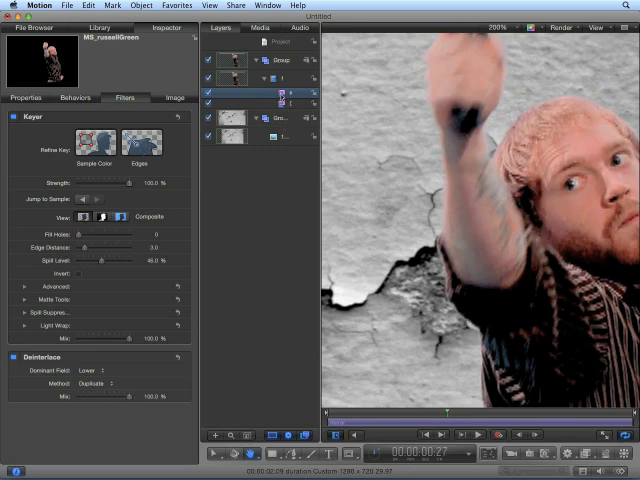
{"action": "mouse_move", "coordinate": [460, 224]}
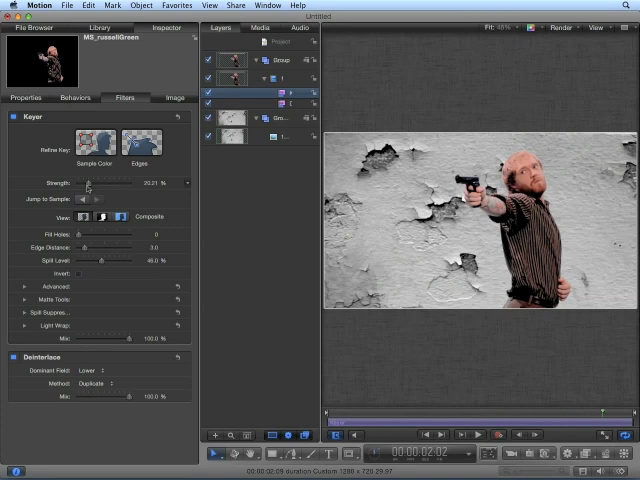
{"action": "mouse_move", "coordinate": [182, 192]}
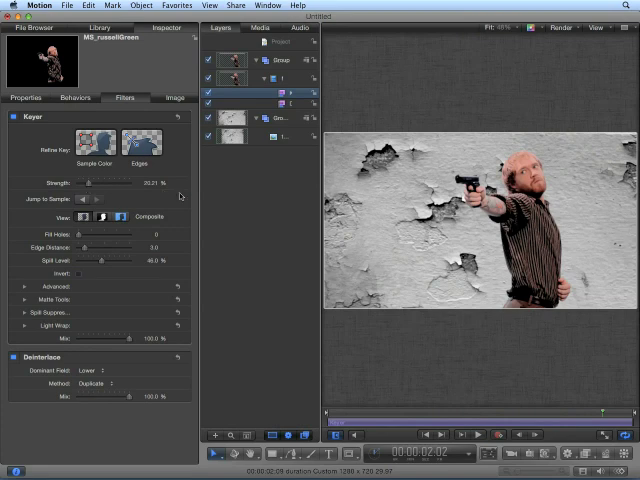
Show the timeline with F6 ready for the close-up clip.
{"action": "key", "text": "F6"}
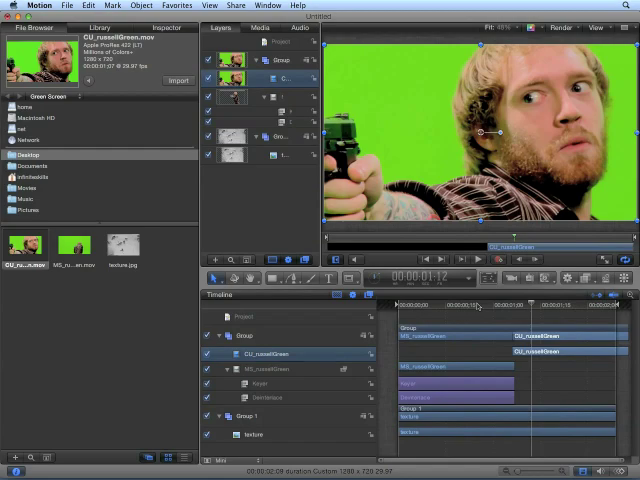
{"action": "mouse_move", "coordinate": [442, 348]}
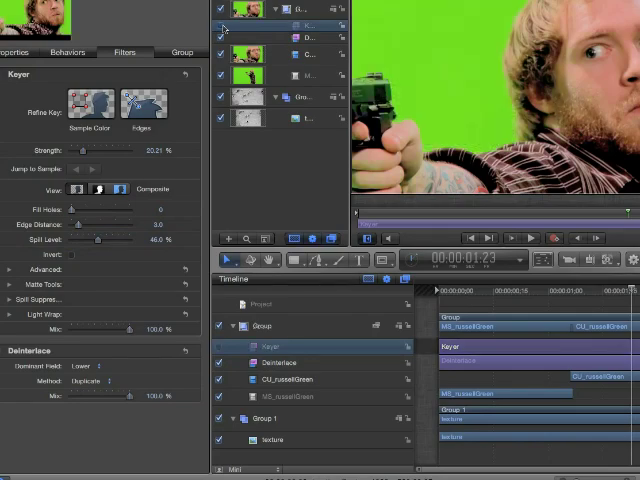
{"action": "mouse_move", "coordinate": [432, 56]}
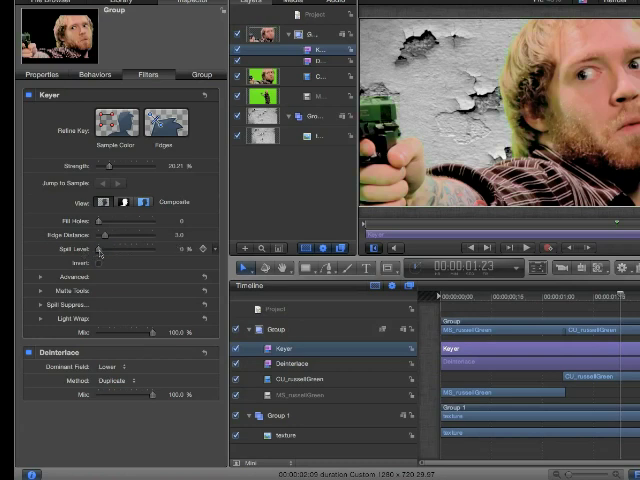
Lower the close-up key's Spill Level and raise Fill Holes to refine the matte.
{"action": "left_click_drag", "start_coordinate": [104, 248], "coordinate": [112, 248]}
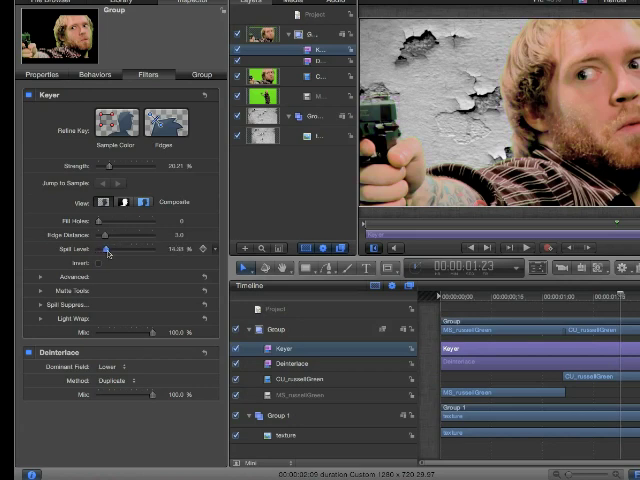
{"action": "left_click_drag", "start_coordinate": [108, 248], "coordinate": [110, 248]}
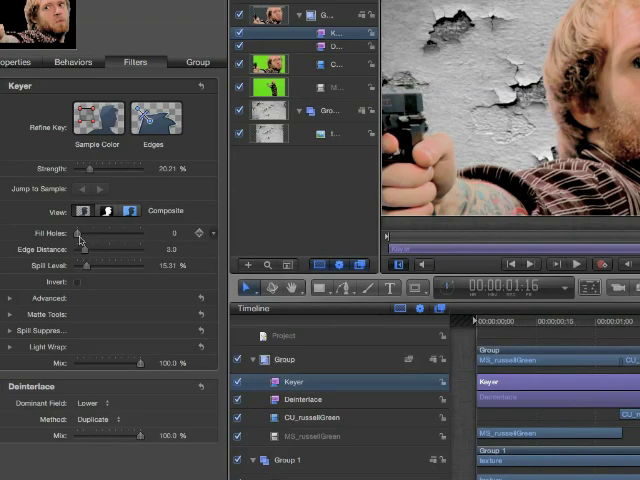
{"action": "left_click_drag", "start_coordinate": [78, 232], "coordinate": [100, 232]}
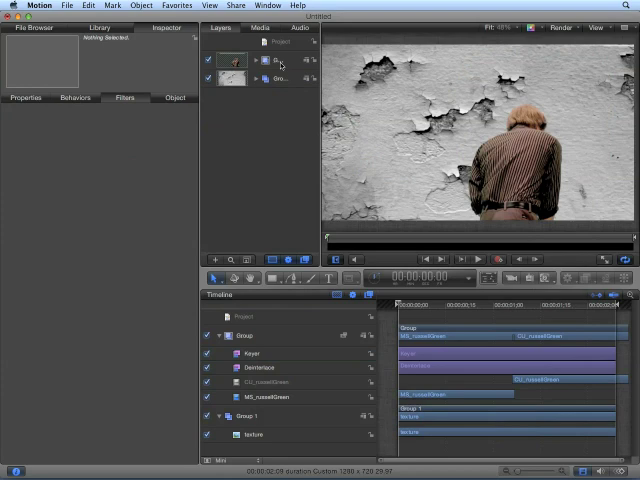
Group the layers and add a Color Correction Contrast filter to the group.
{"action": "right_click", "coordinate": [278, 80]}
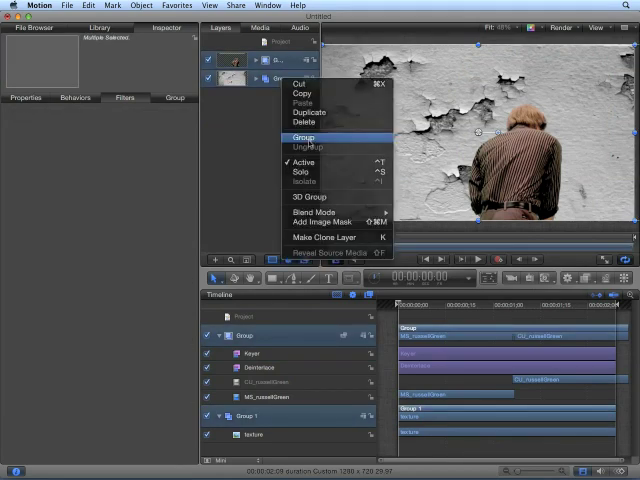
{"action": "left_click", "coordinate": [302, 136]}
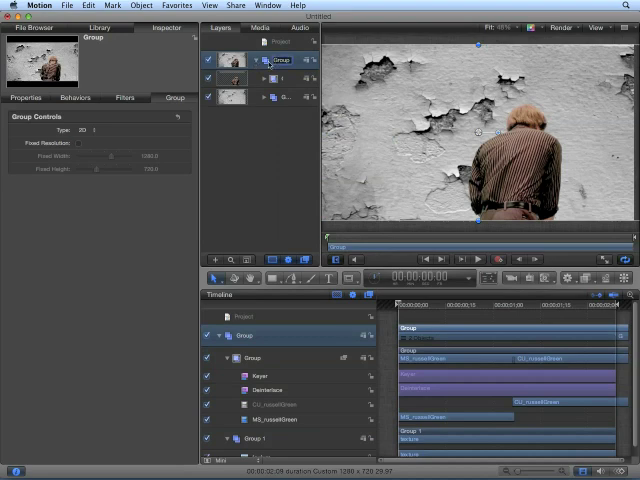
{"action": "left_click", "coordinate": [592, 278]}
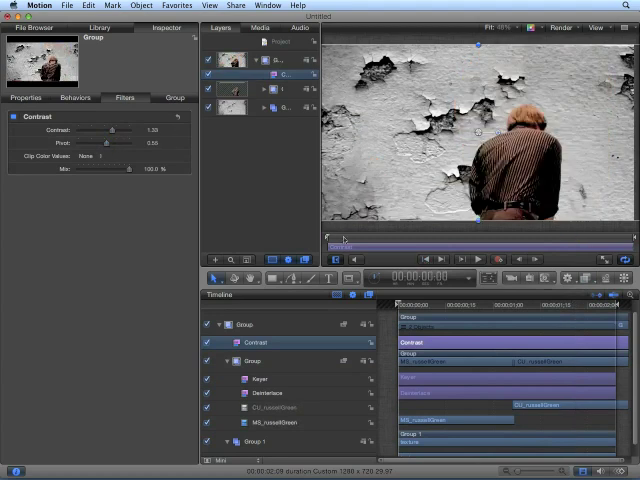
{"action": "left_click", "coordinate": [476, 260]}
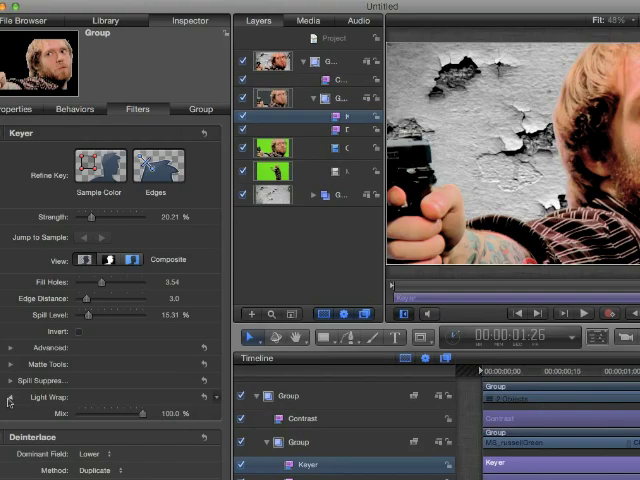
Expand Light Wrap and raise its Amount so background light wraps Russell's edges.
{"action": "left_click", "coordinate": [8, 396]}
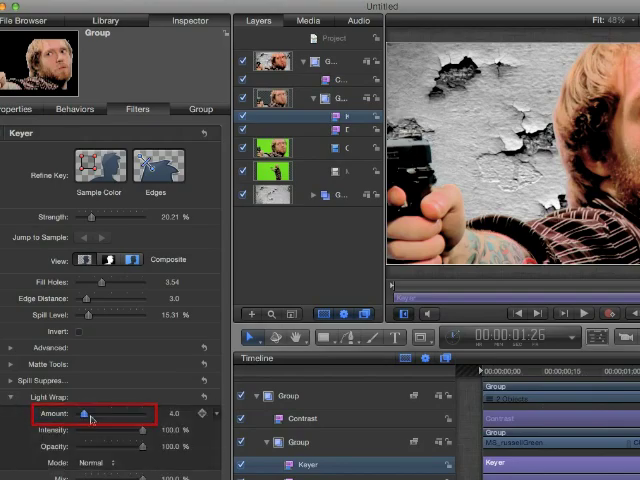
{"action": "left_click_drag", "start_coordinate": [84, 414], "coordinate": [132, 414]}
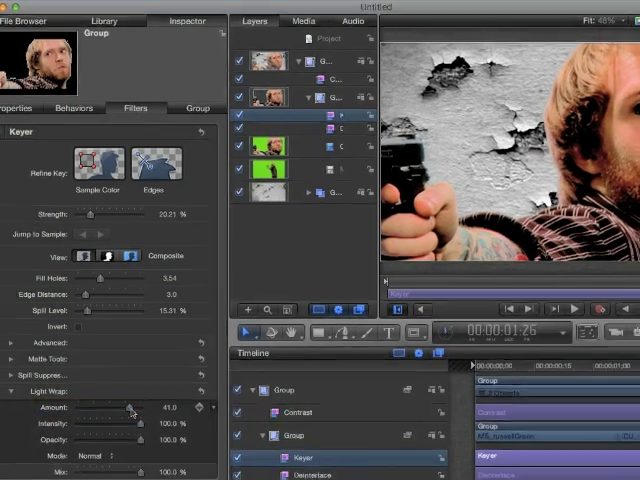